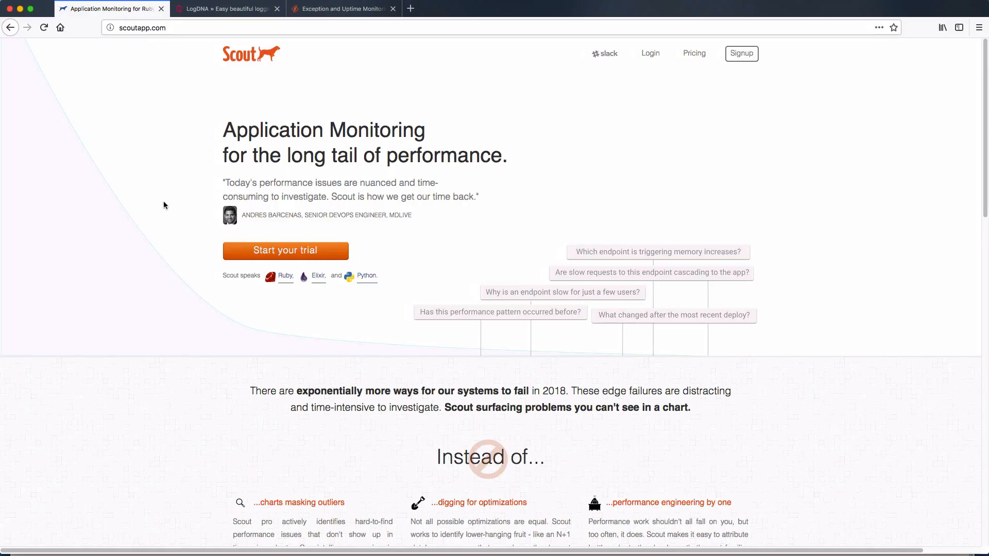
mouse_move(171, 208)
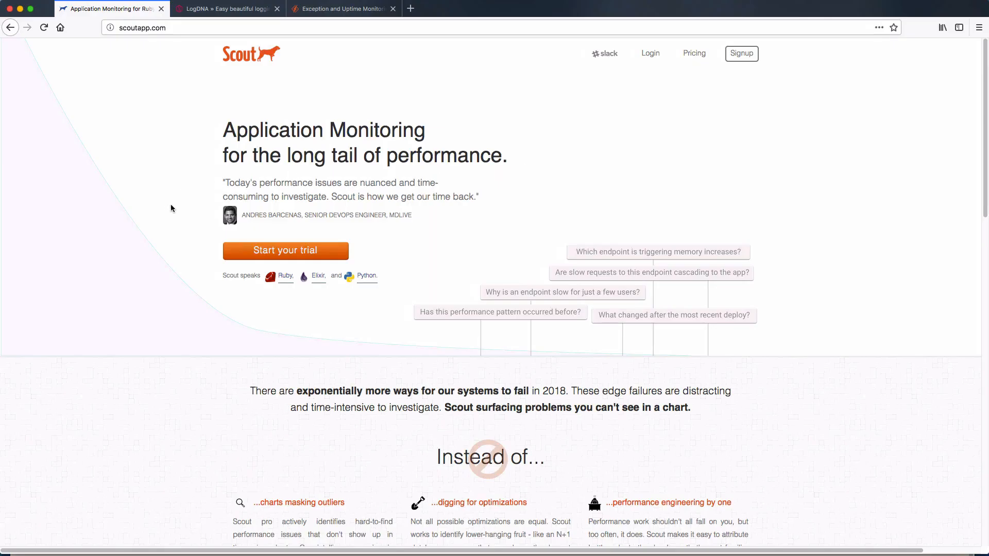
Move from the LogDNA tab to the window showing the AWS CodeBuild product page.
left_click(227, 9)
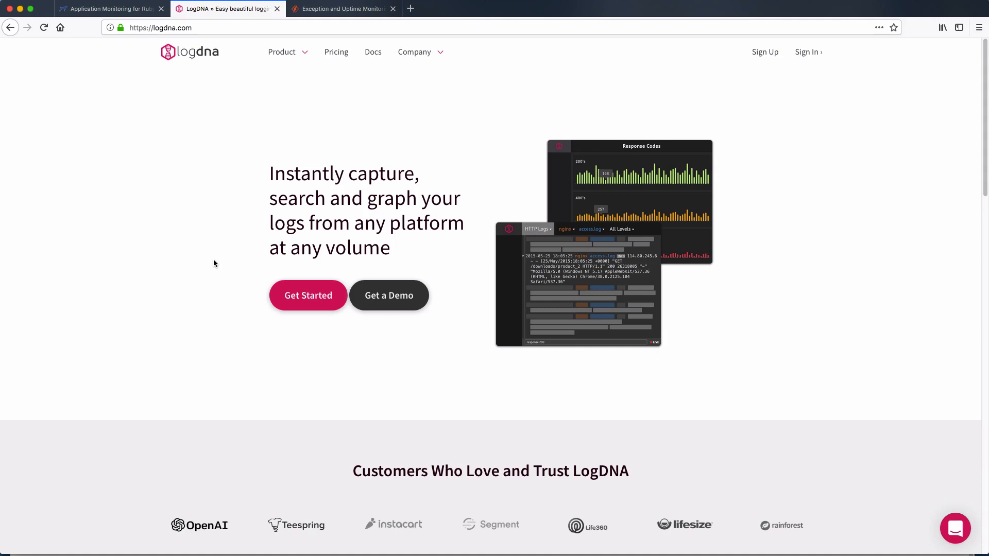
left_click(343, 8)
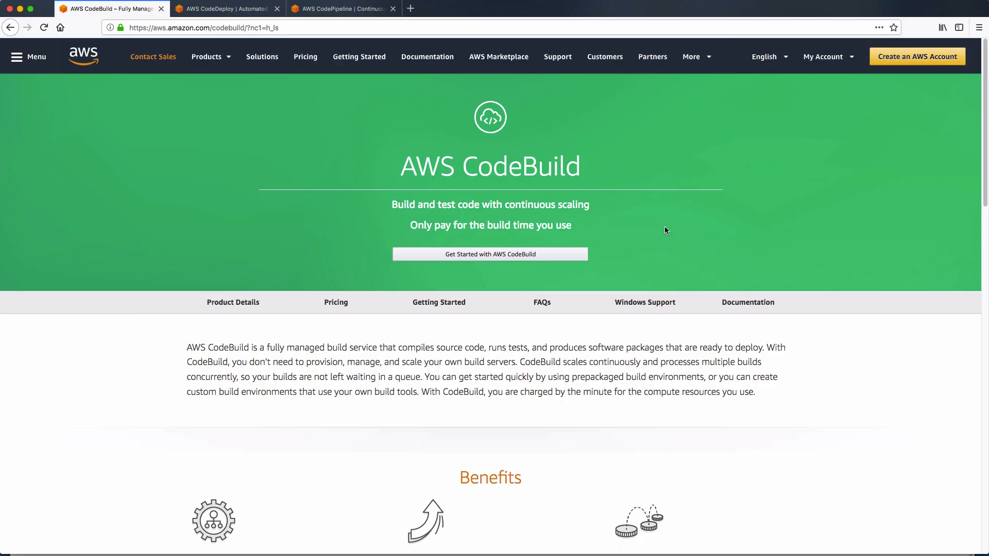
Step through the AWS CodeDeploy tab to the AWS CodePipeline product page.
left_click(225, 9)
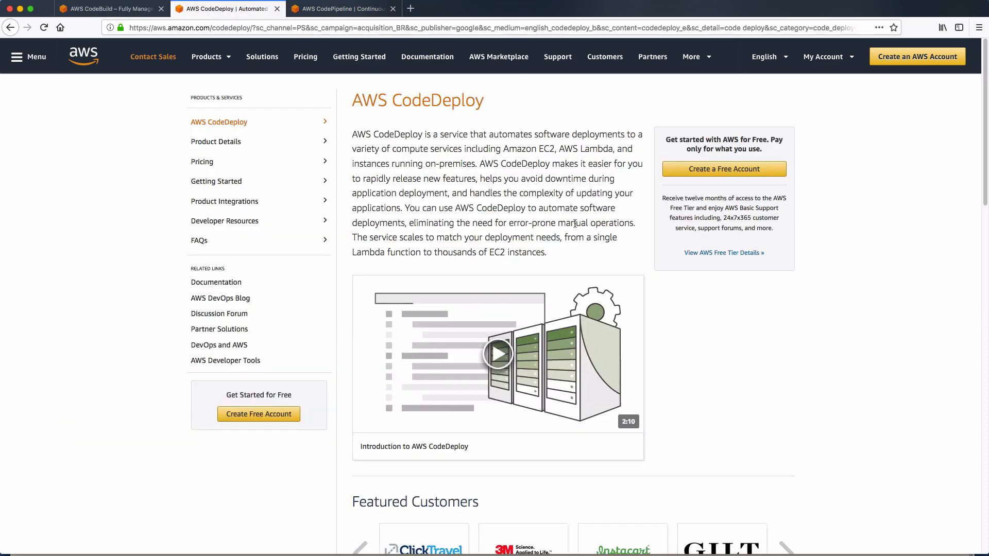
left_click(340, 9)
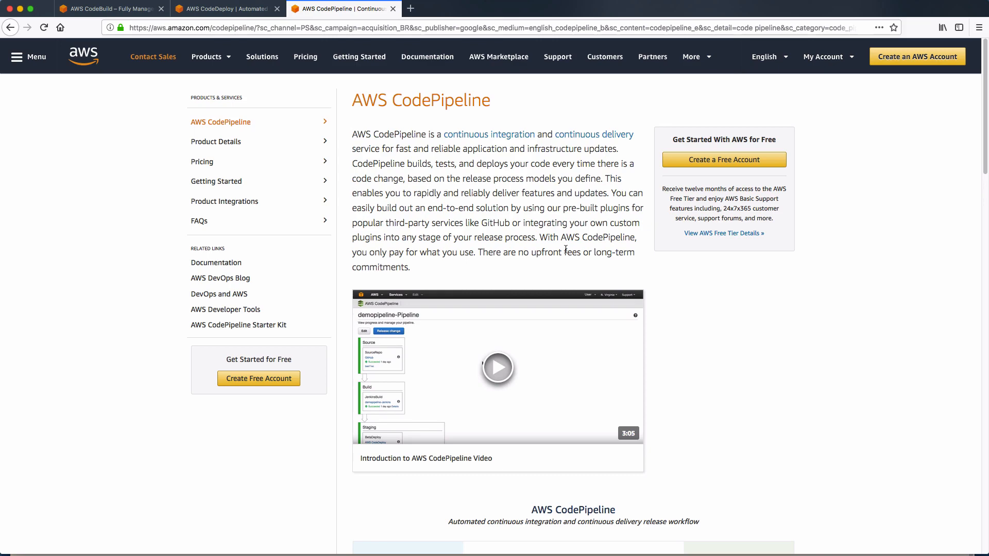
Revisit the CodeBuild and CodeDeploy tabs, then switch to the terminal running rspec.
left_click(107, 8)
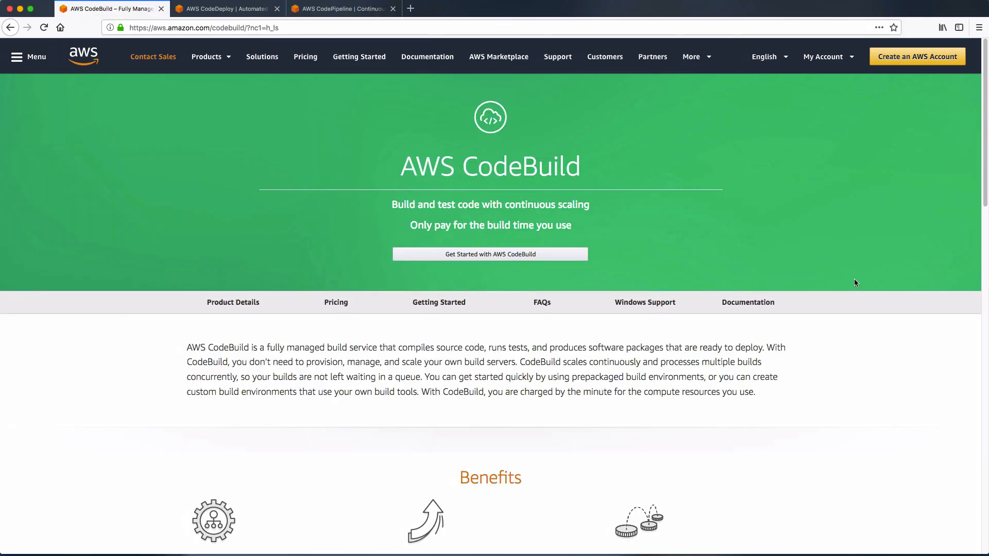
left_click(224, 8)
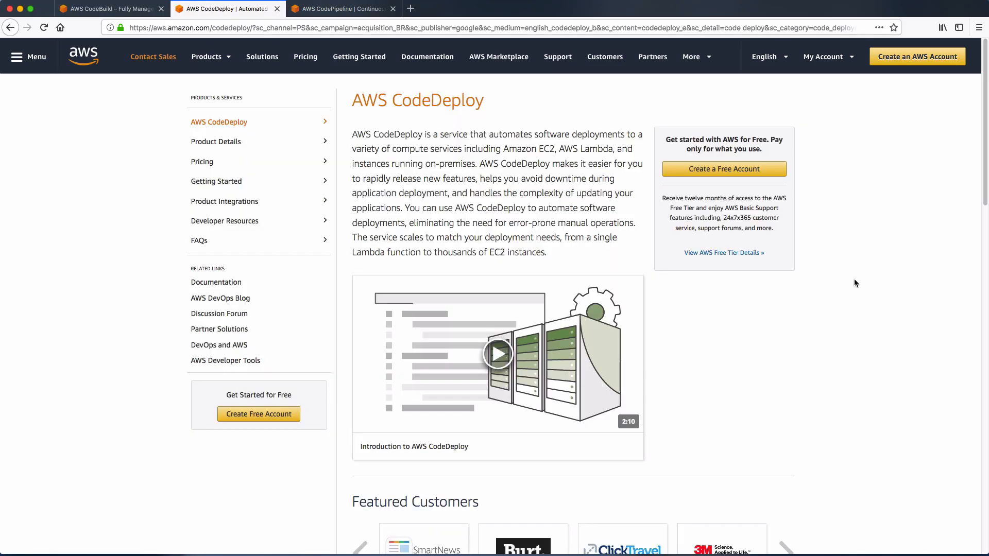
left_click(785, 546)
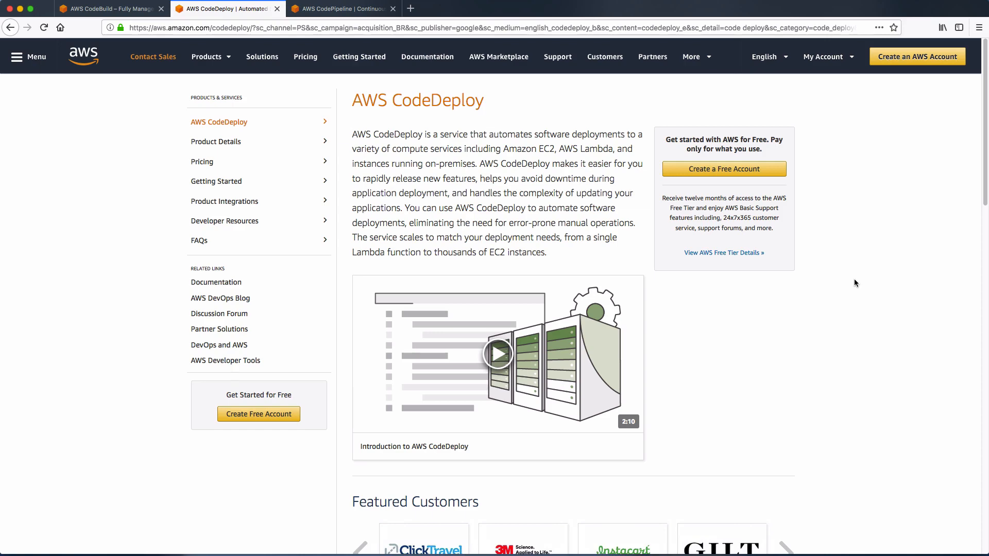
left_click(340, 8)
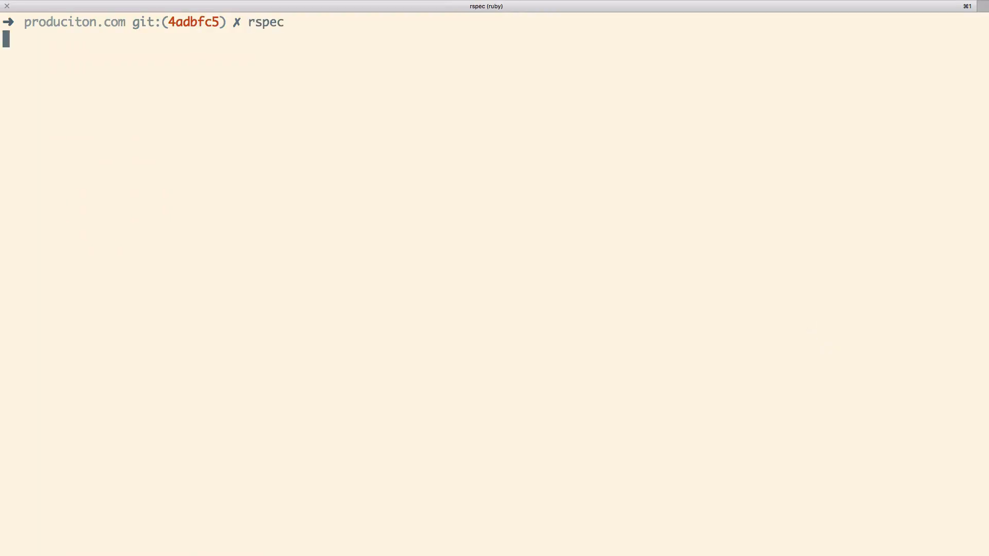
Interrupt the running rspec test suite in the terminal.
key("Return")
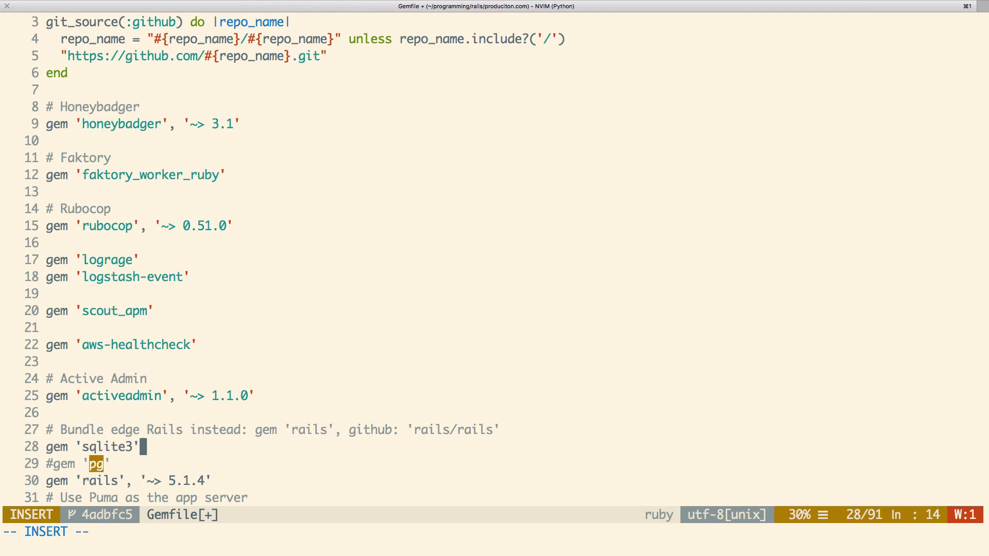
Finish the Gemfile edits and the spec/rails_helper.rb lines that quietly load db/schema.rb.
key("Escape")
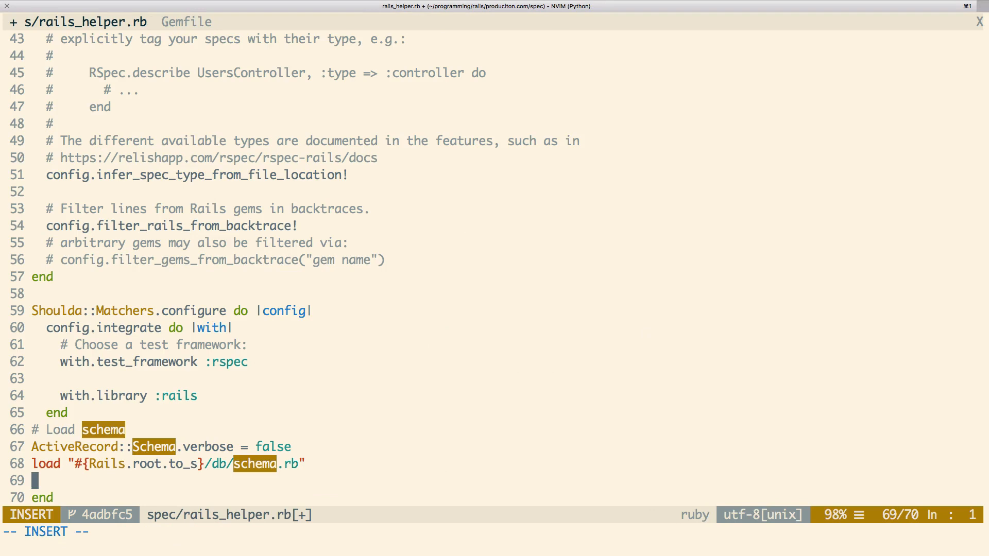
key("Escape")
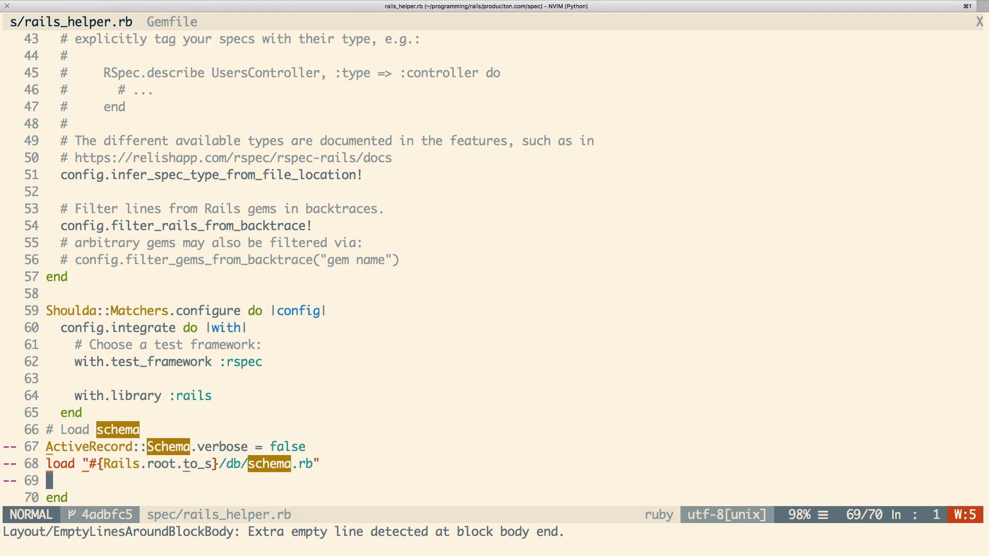
mouse_move(598, 365)
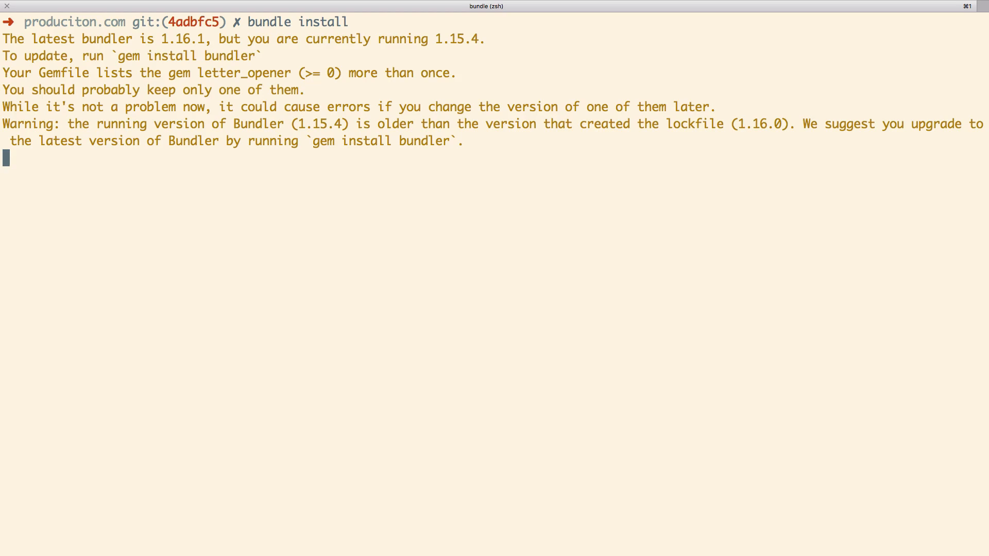
Run rspec to confirm 28 examples, 0 failures and 2 pending.
type("rspec")
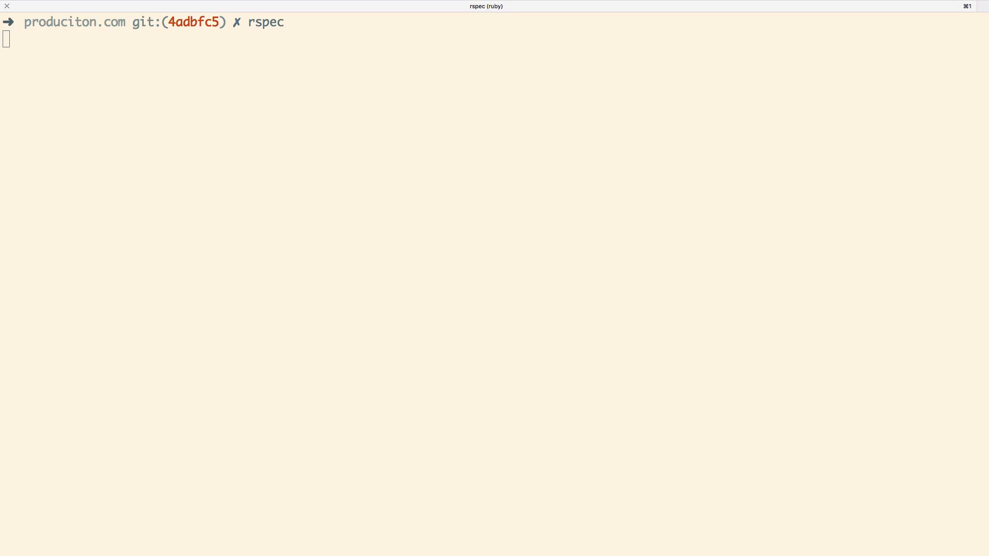
key("Return")
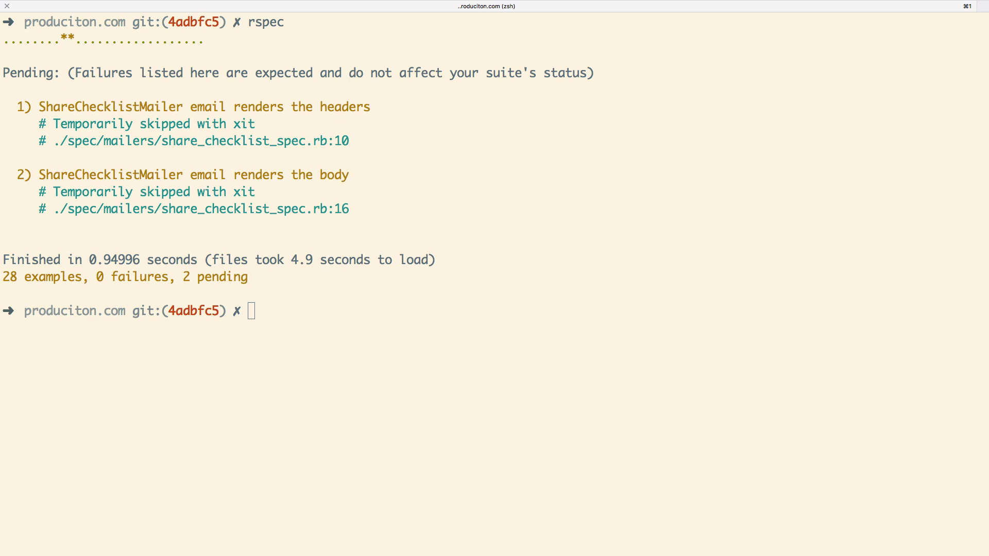
type("vim")
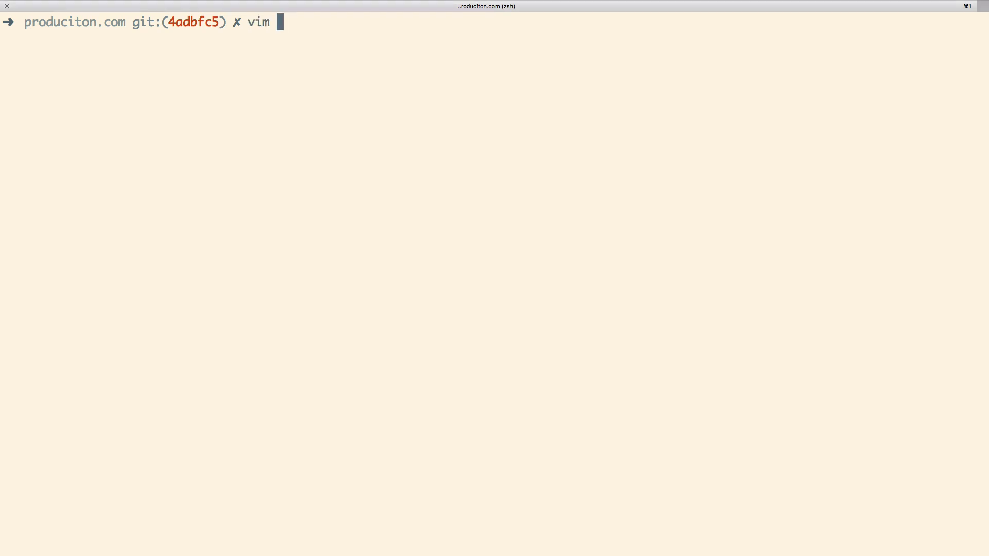
Write buildspec.yml with install, build and post_build phases and the REPOSITORY_URI setting.
type("buildspec.yml")
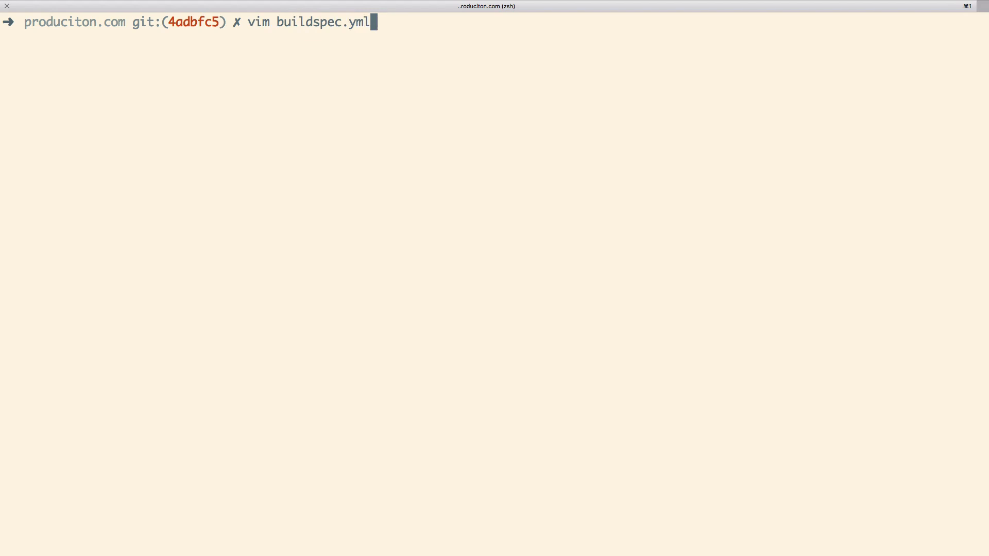
key("Return")
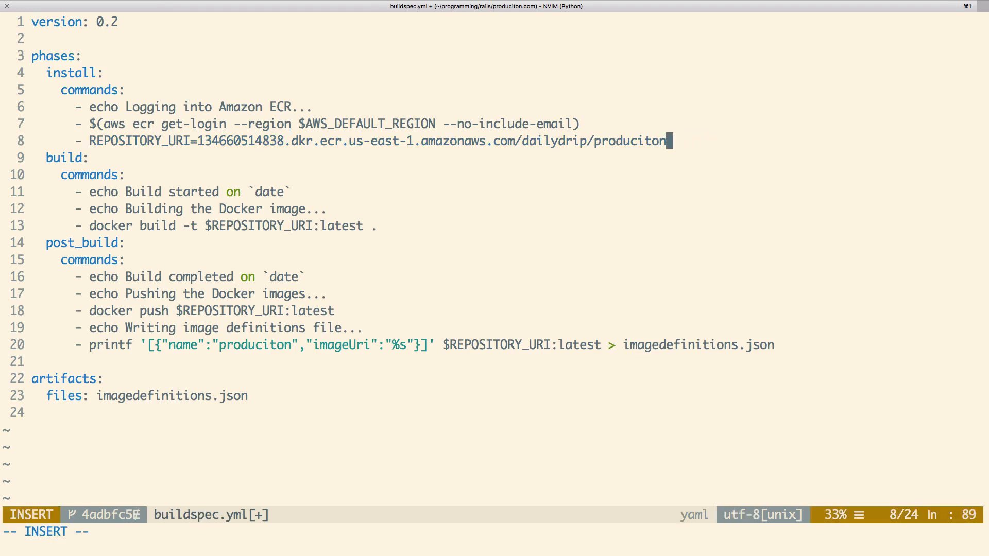
key("Escape")
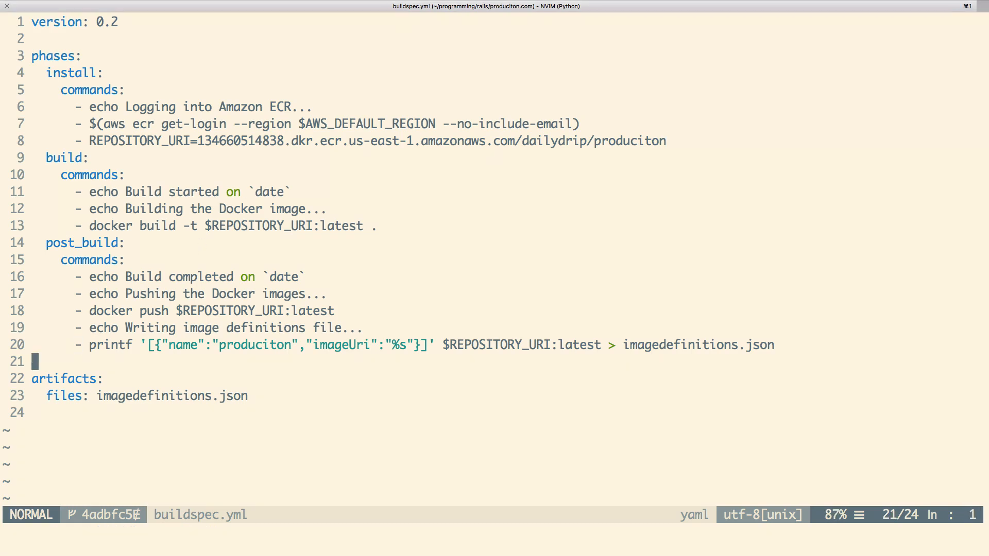
key("V")
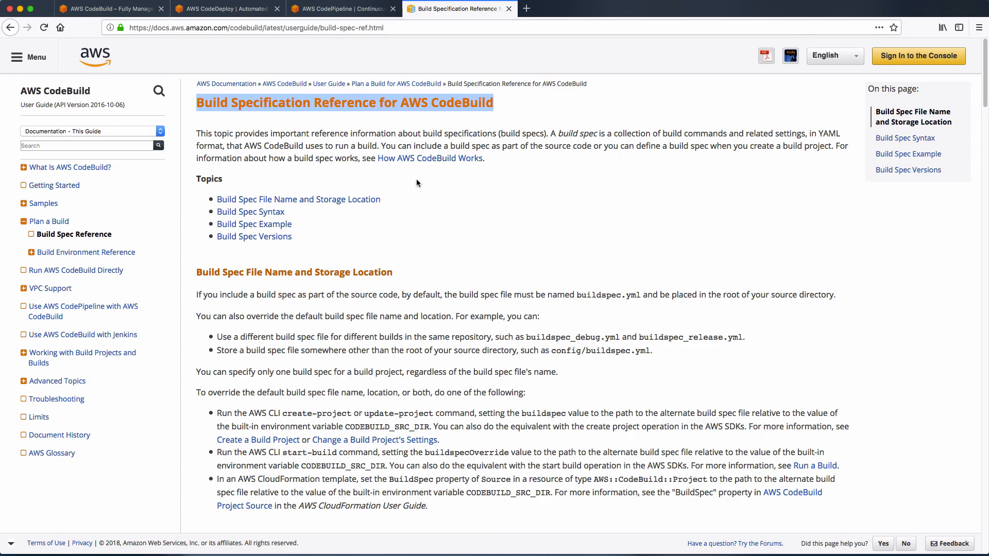
scroll("down", 3)
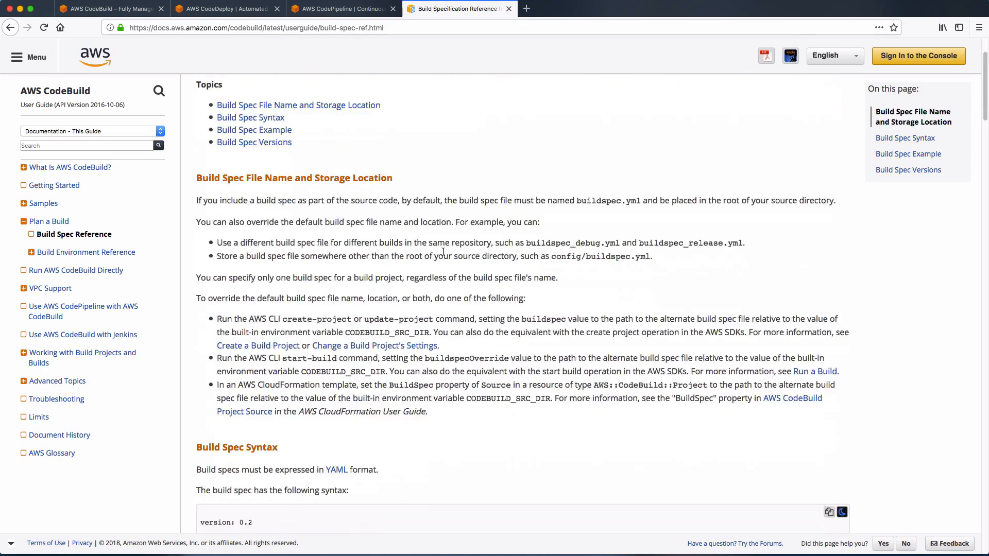
scroll("down", 3)
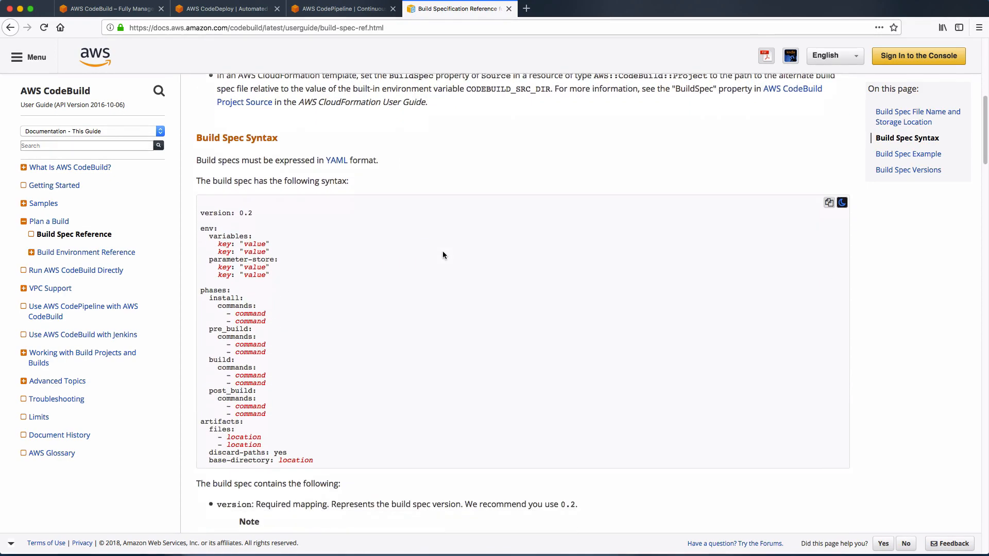
scroll("up", 3)
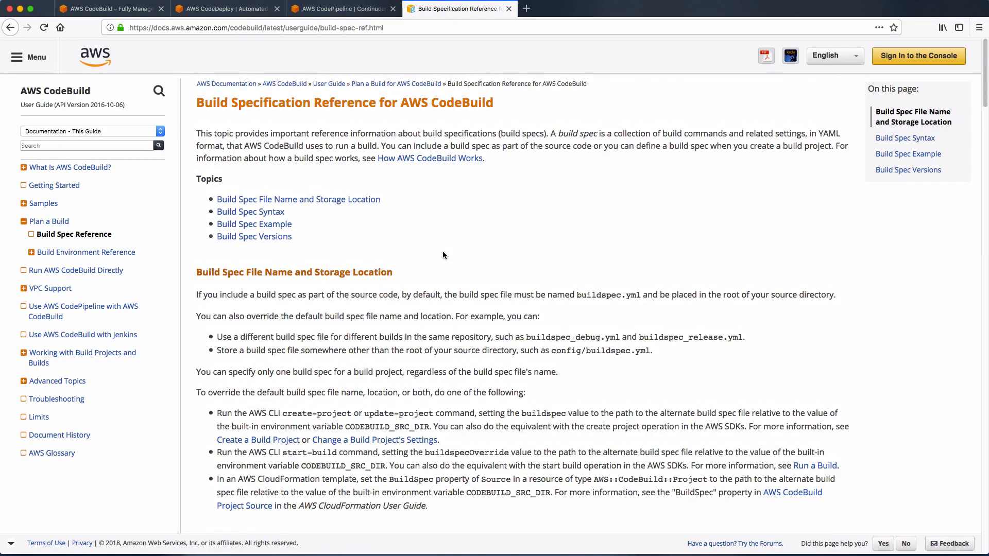